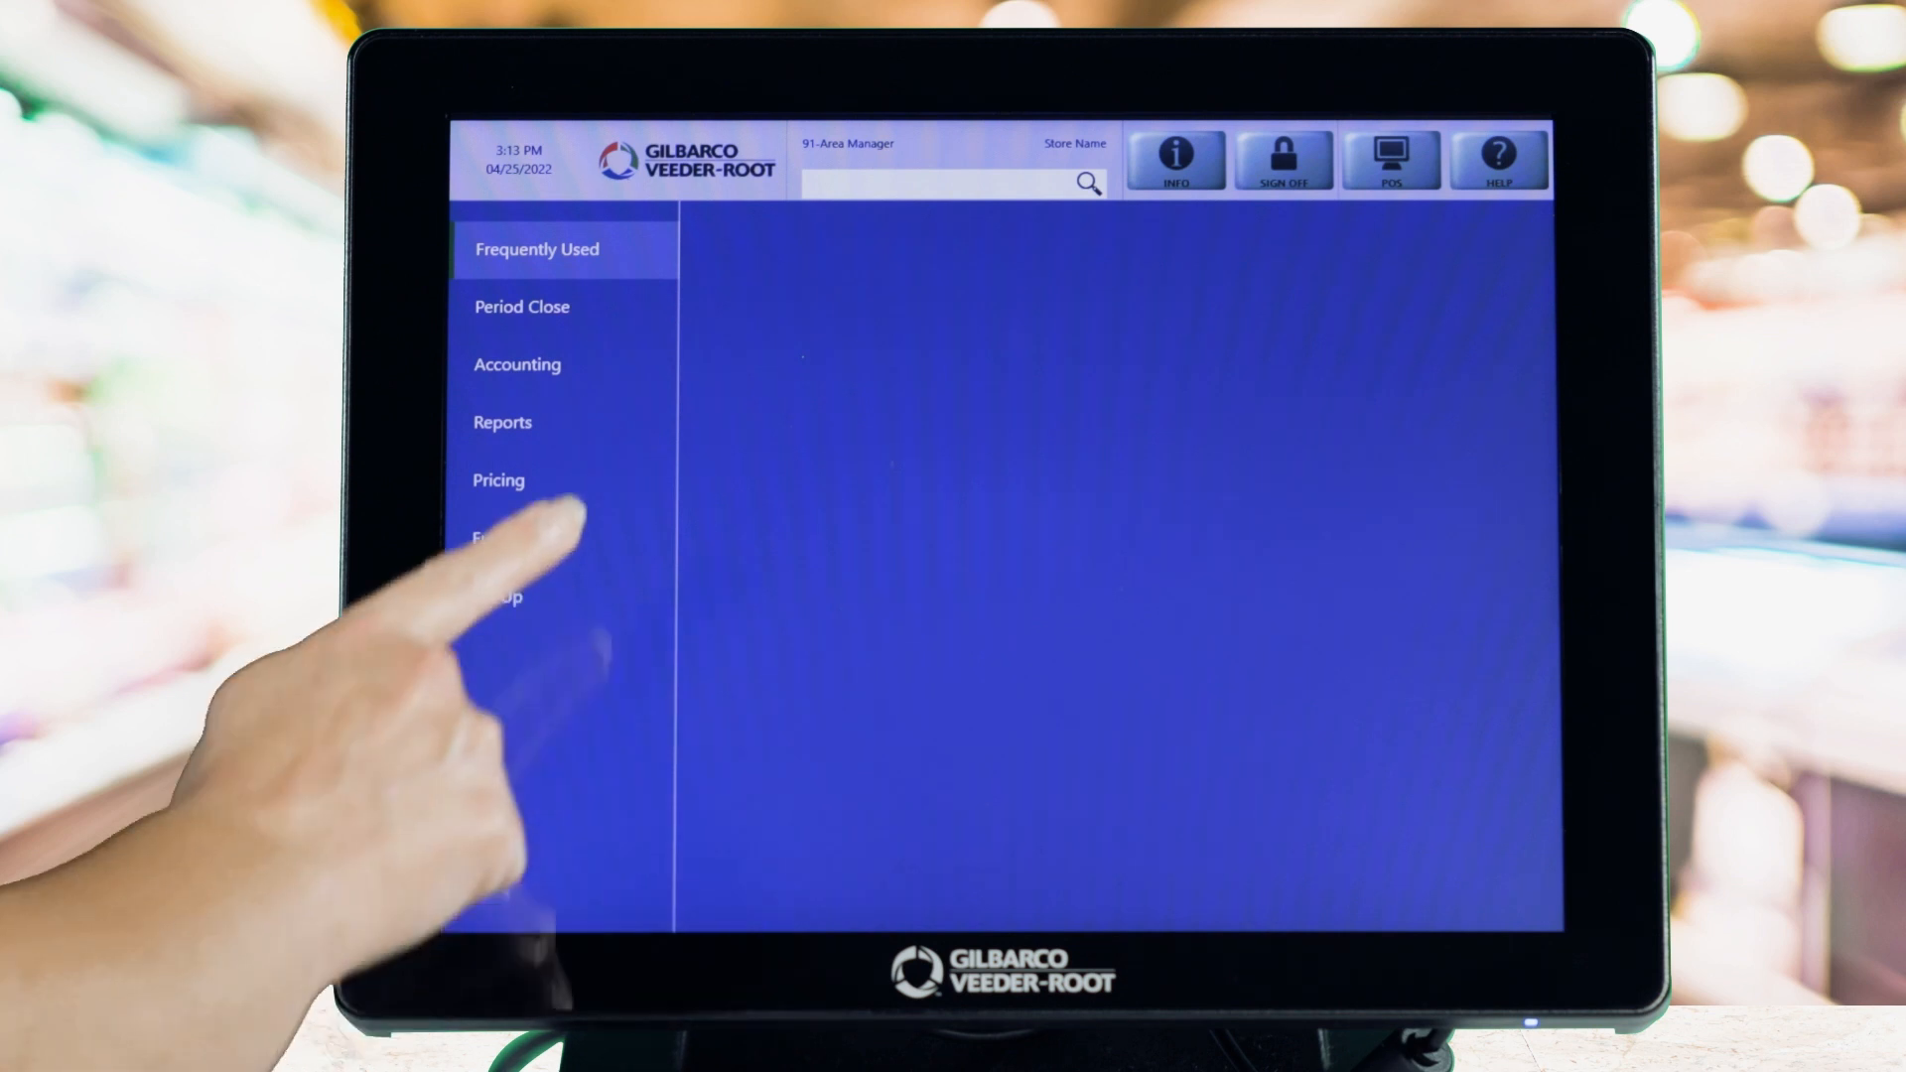
# Go to Pricing and start a new item's pricing form
pyautogui.click(498, 478)
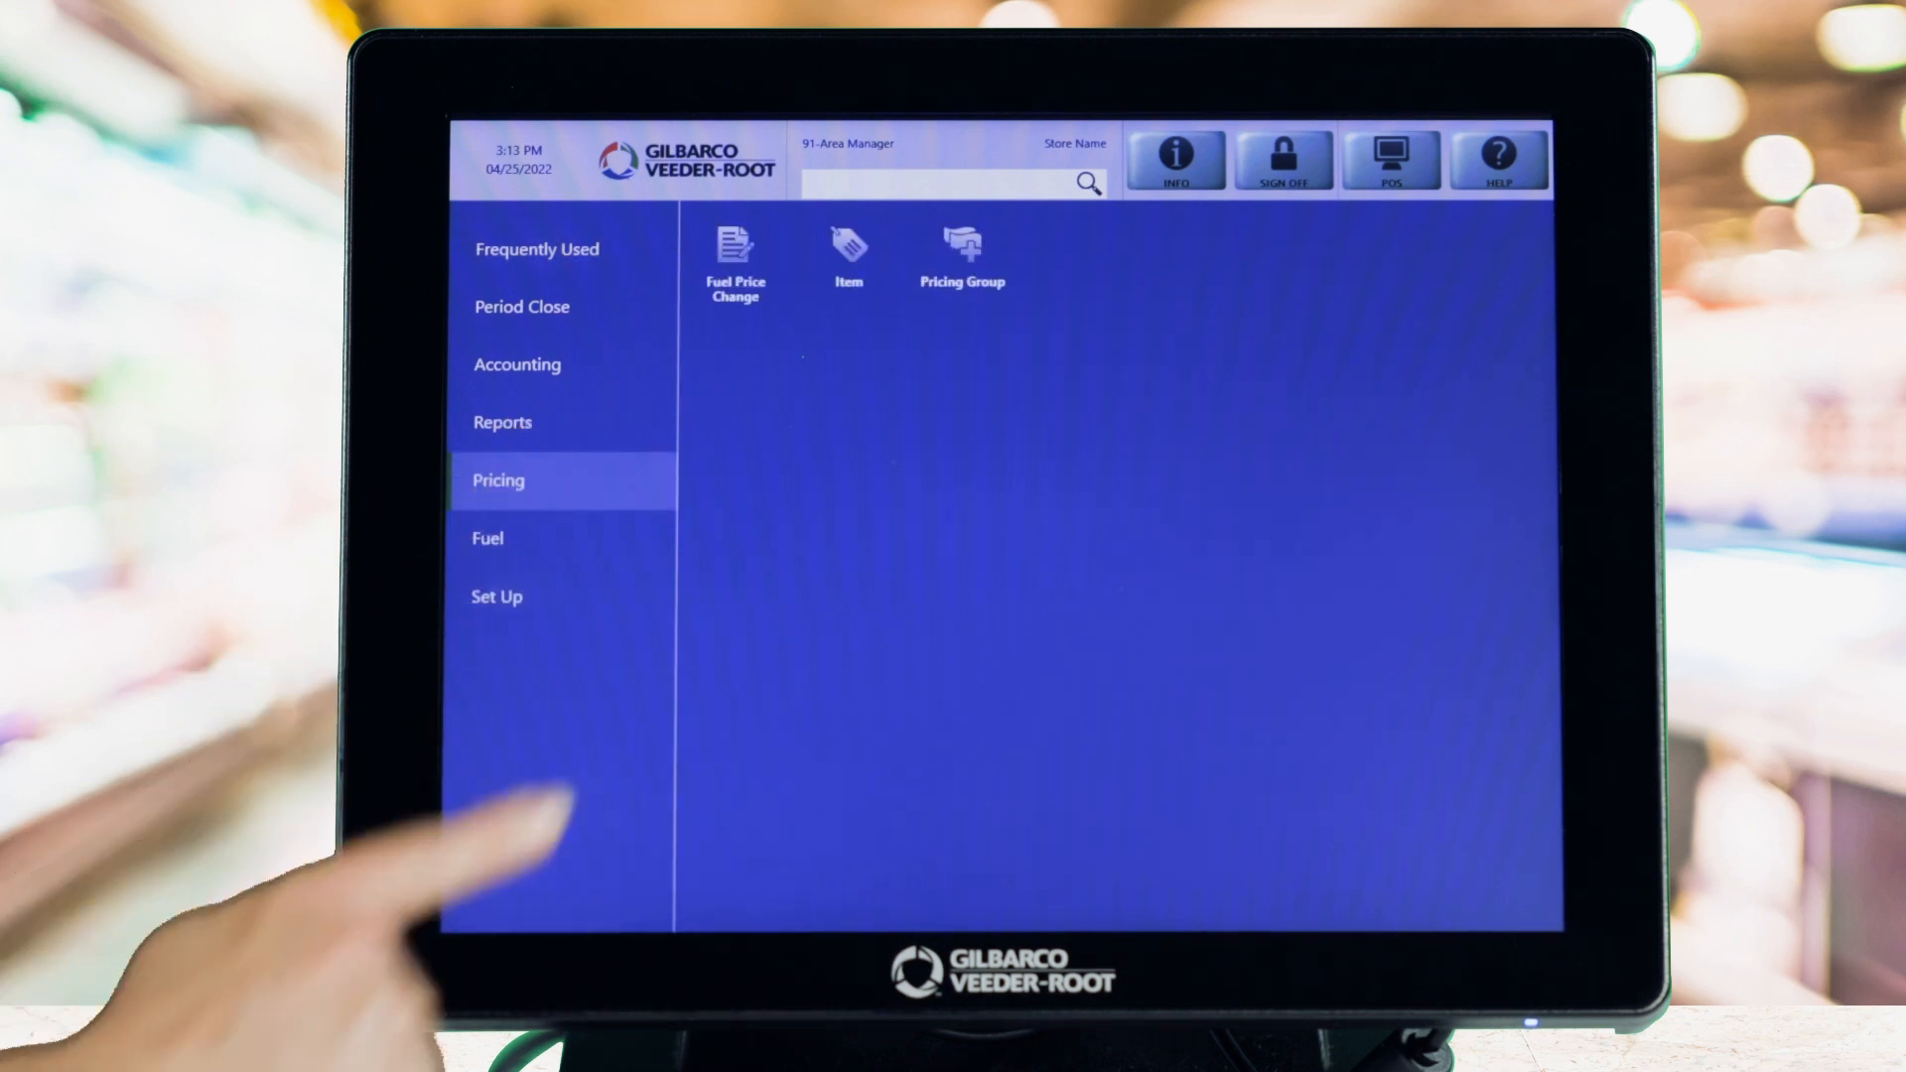
pyautogui.click(848, 250)
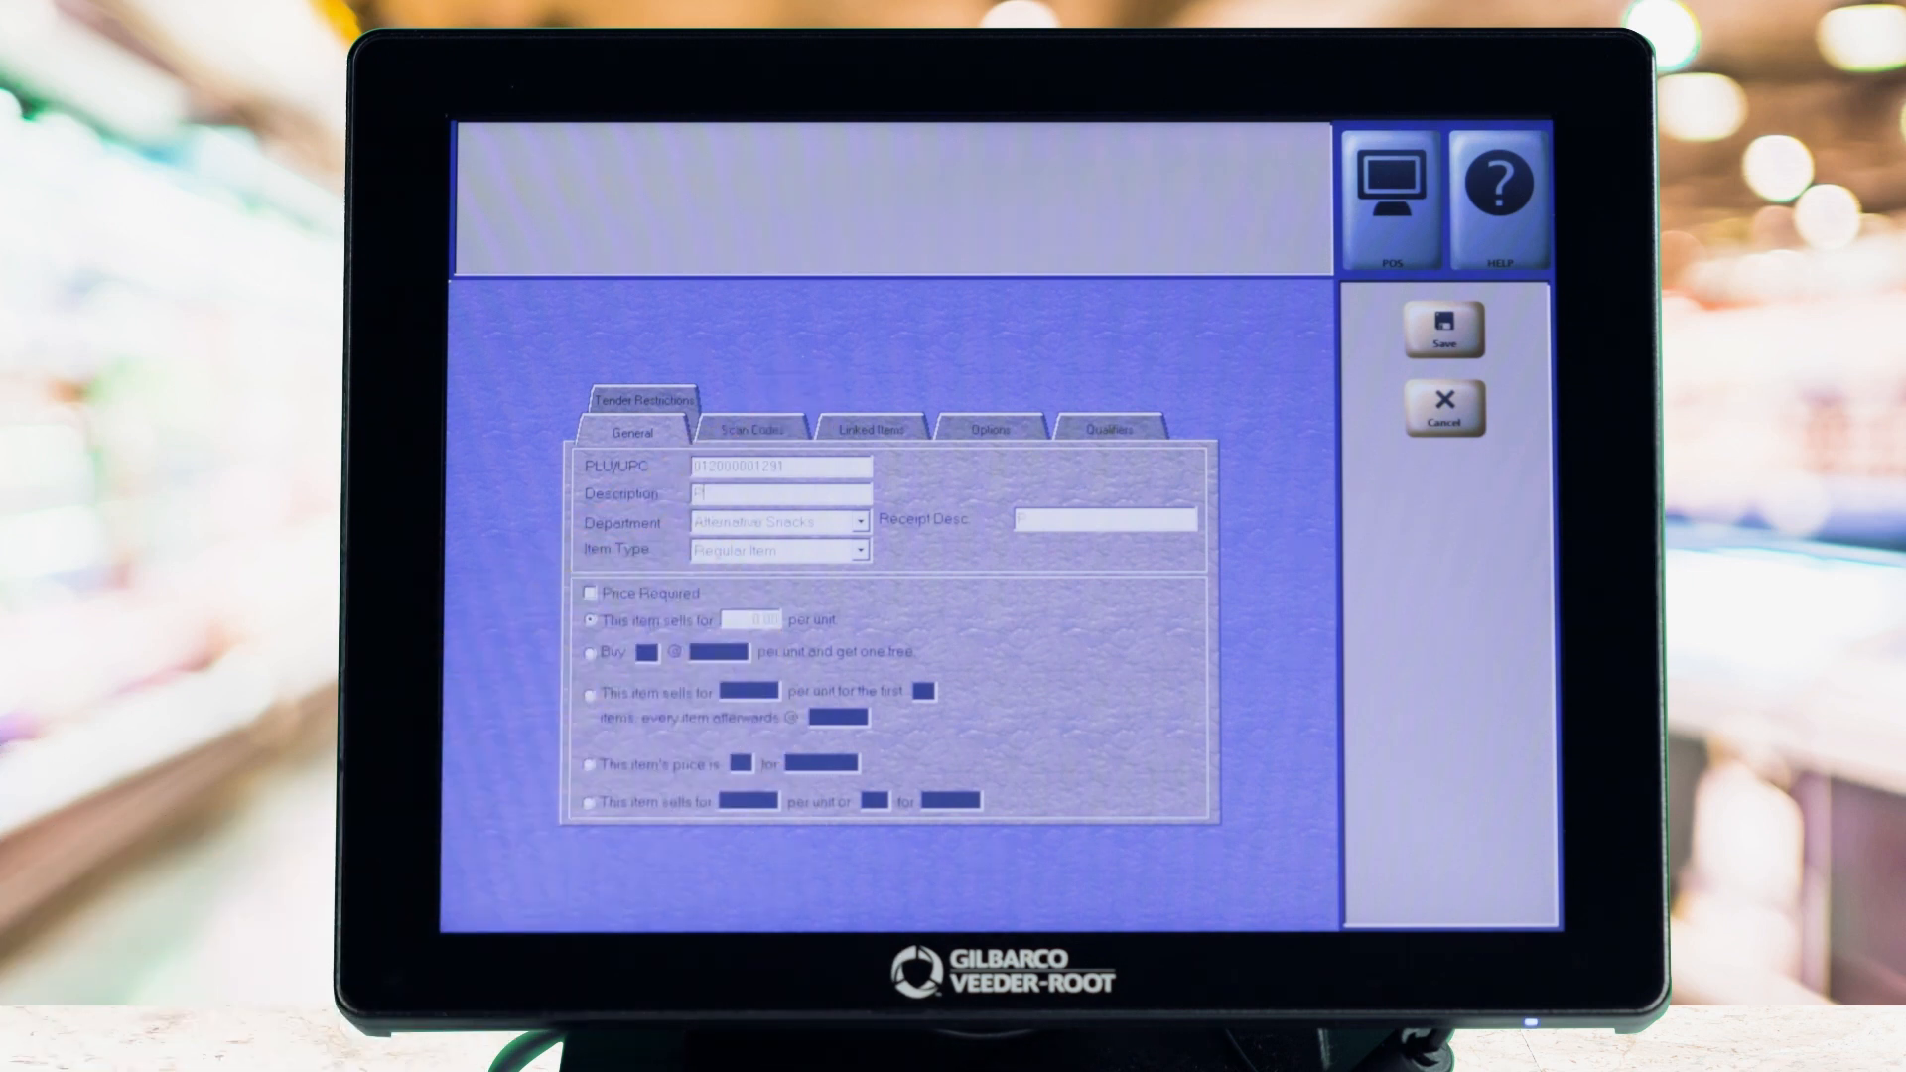
# Describe the item as 'Pepsi 20' and assign it to the Hot Dispensed Beverage department
pyautogui.write('Pepsi 20 oz')
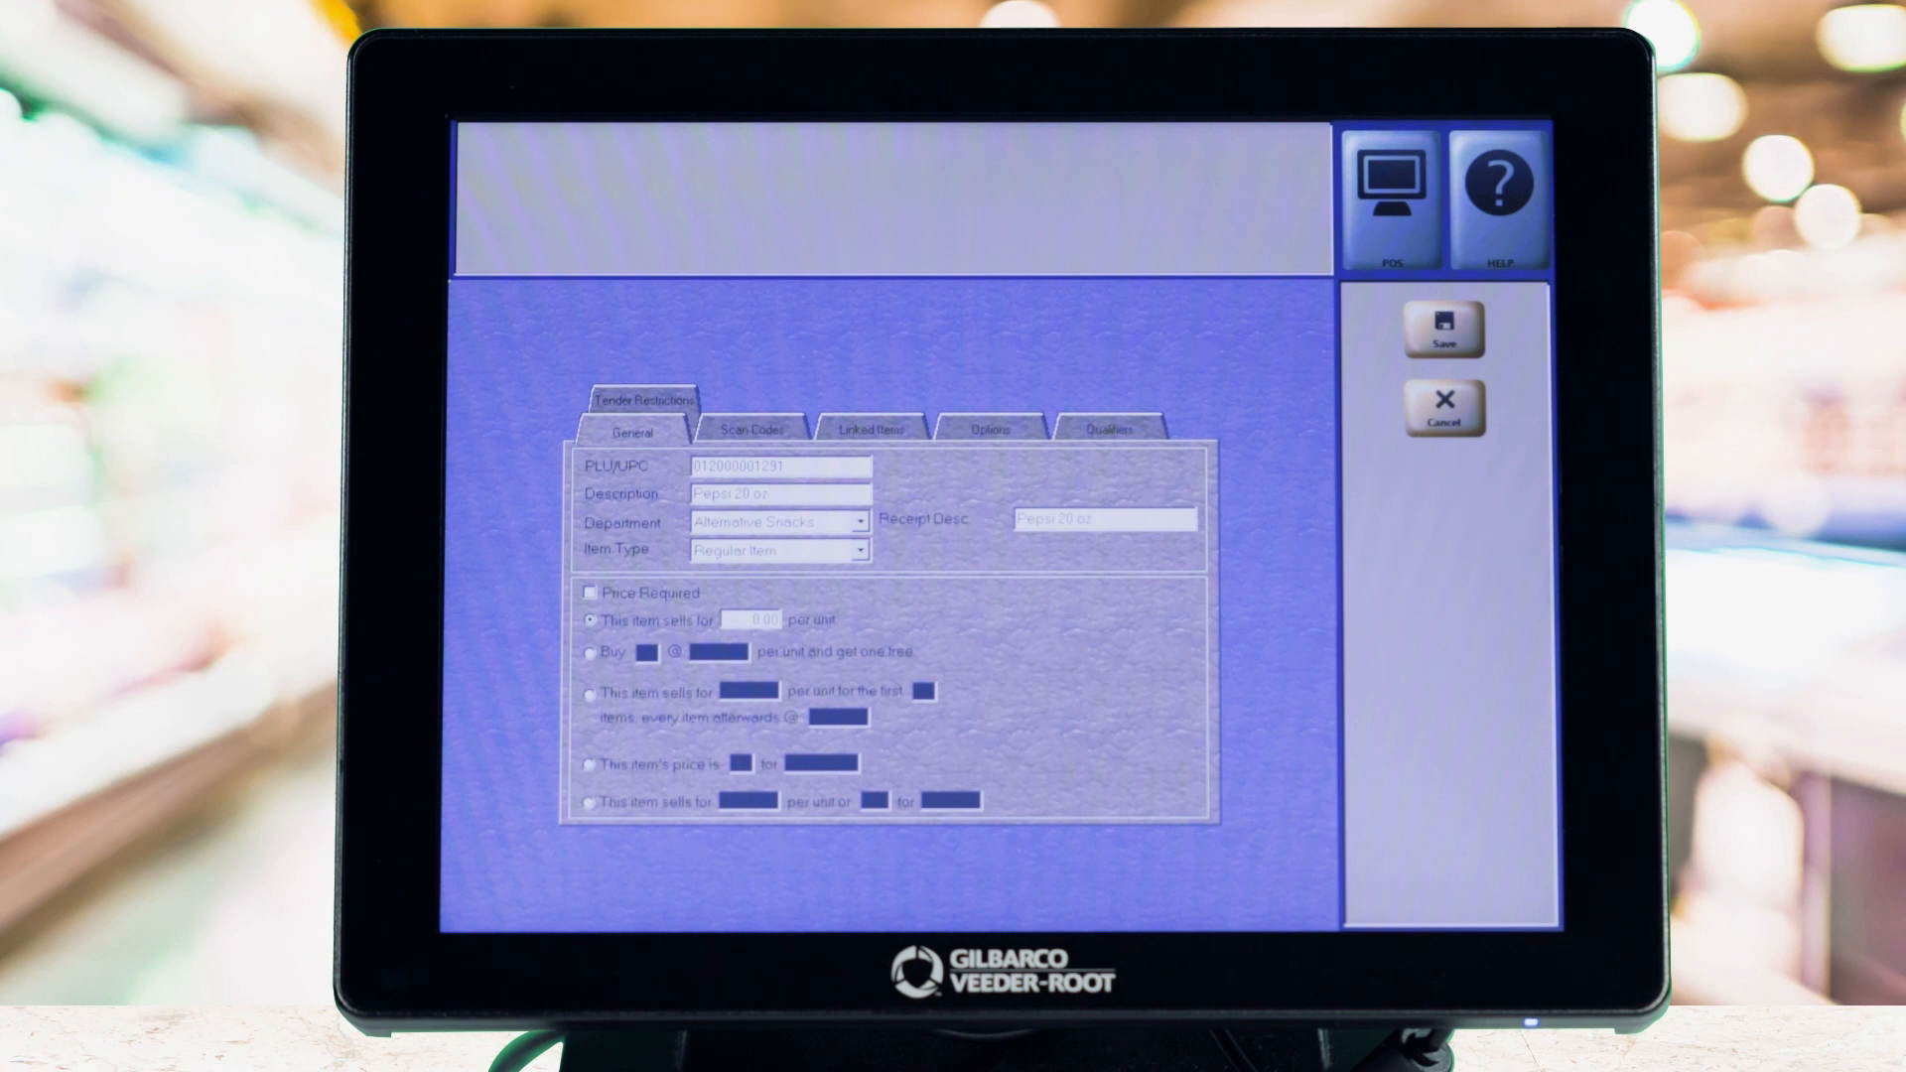
pyautogui.click(853, 522)
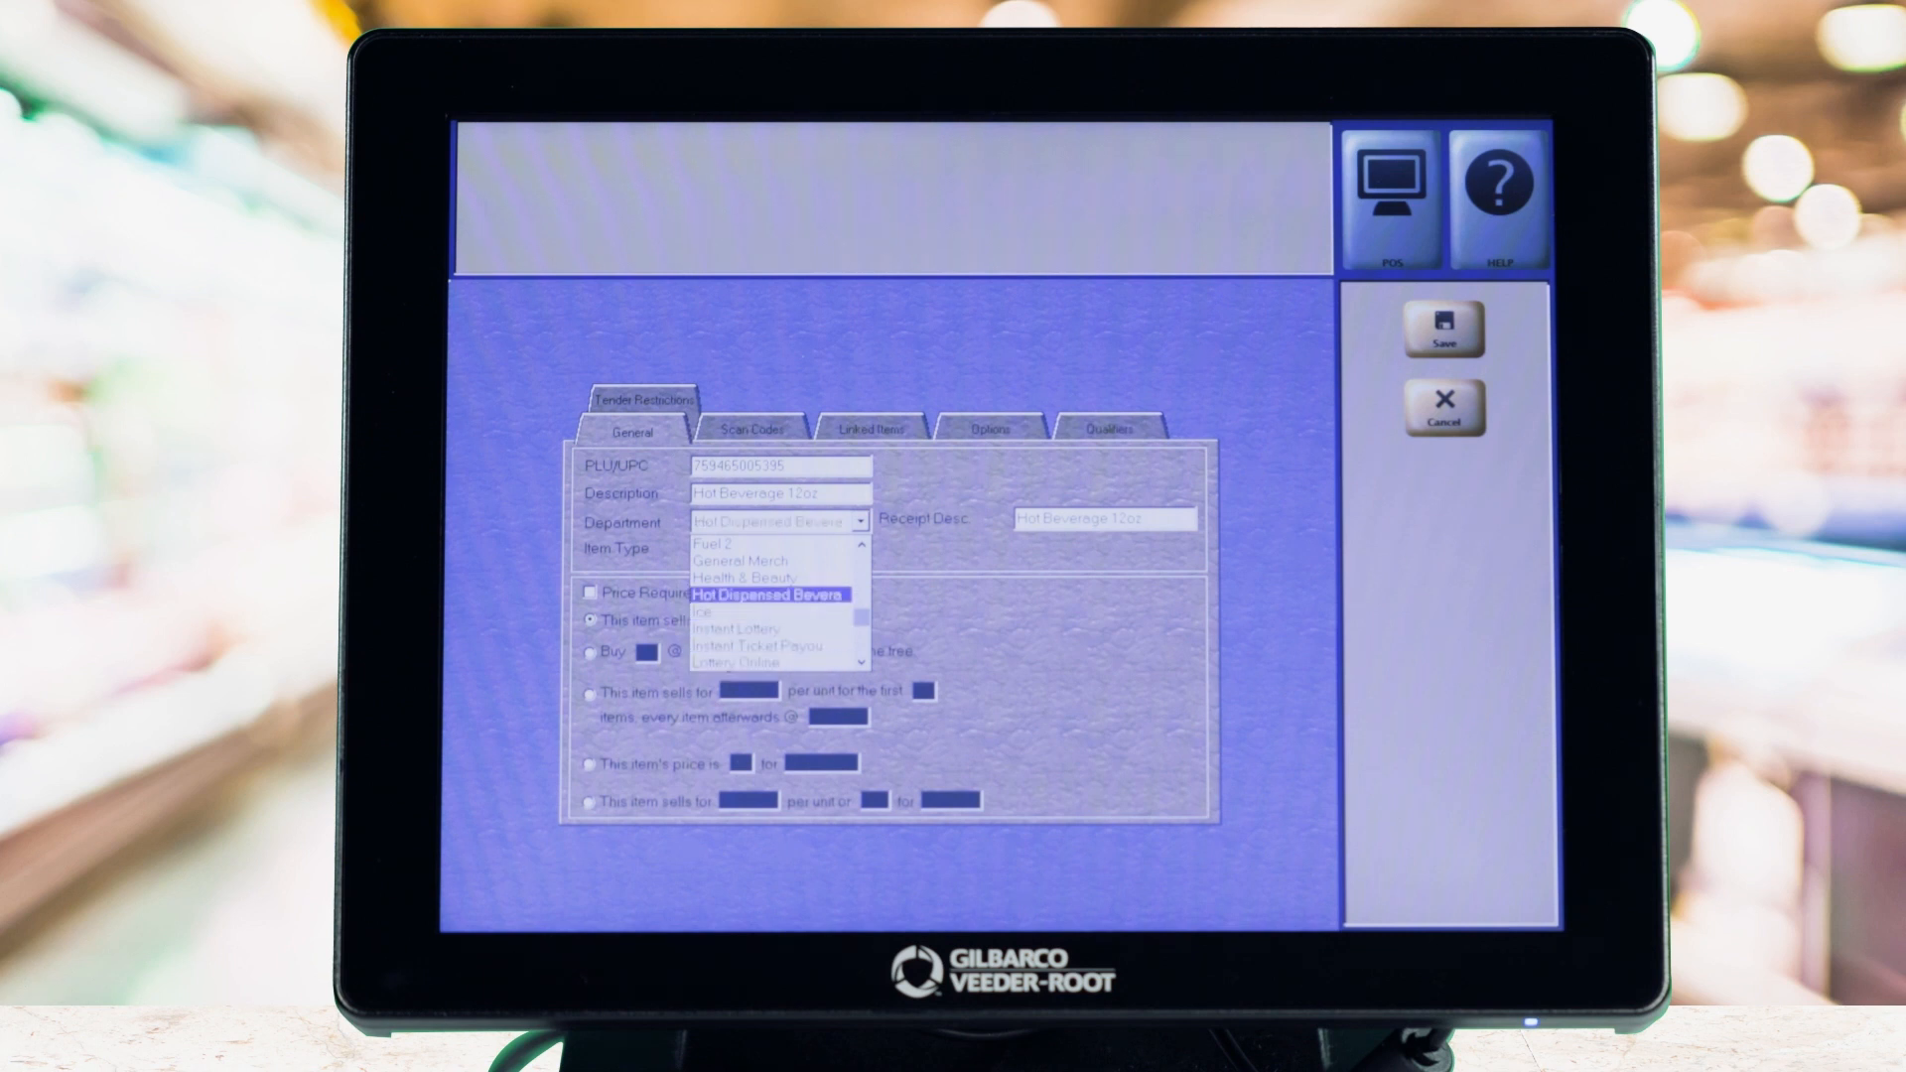
pyautogui.click(772, 593)
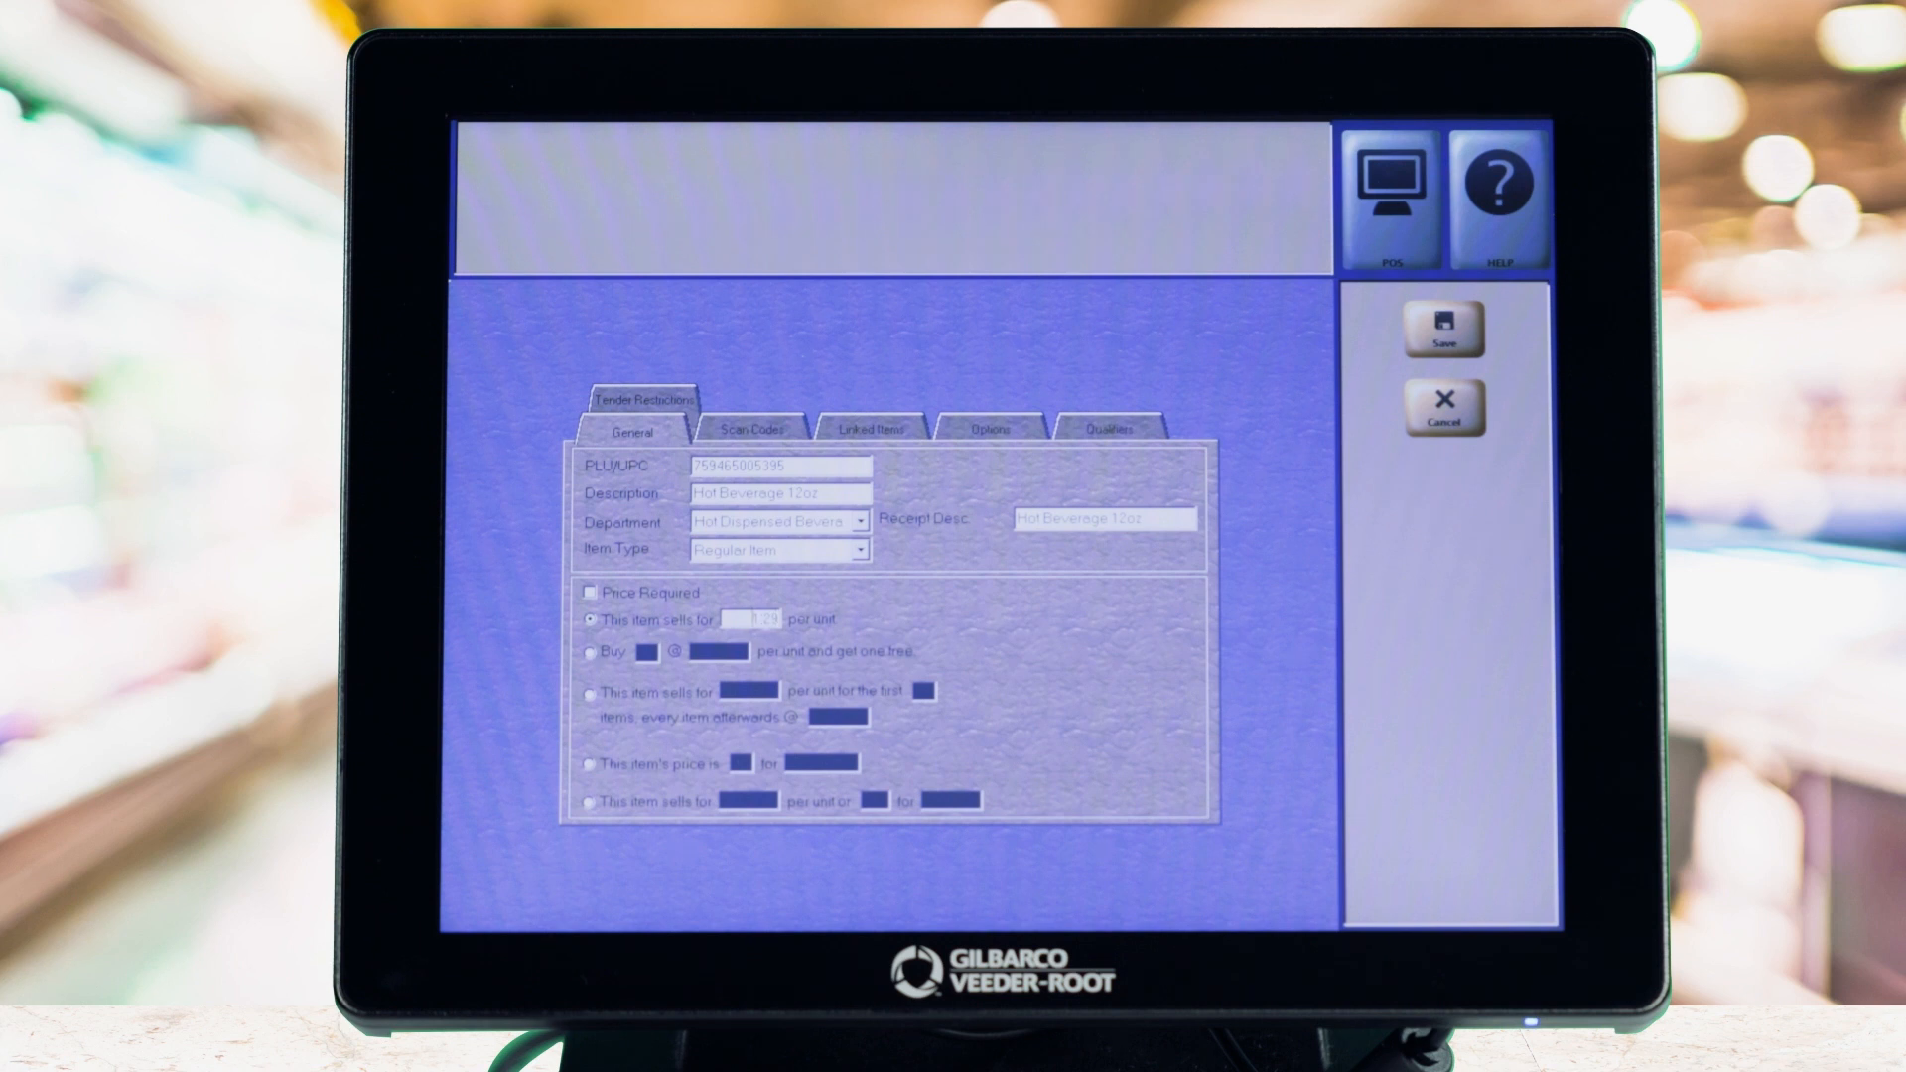
# Add the entered scan code to the item and show its sale and refund options
pyautogui.click(749, 428)
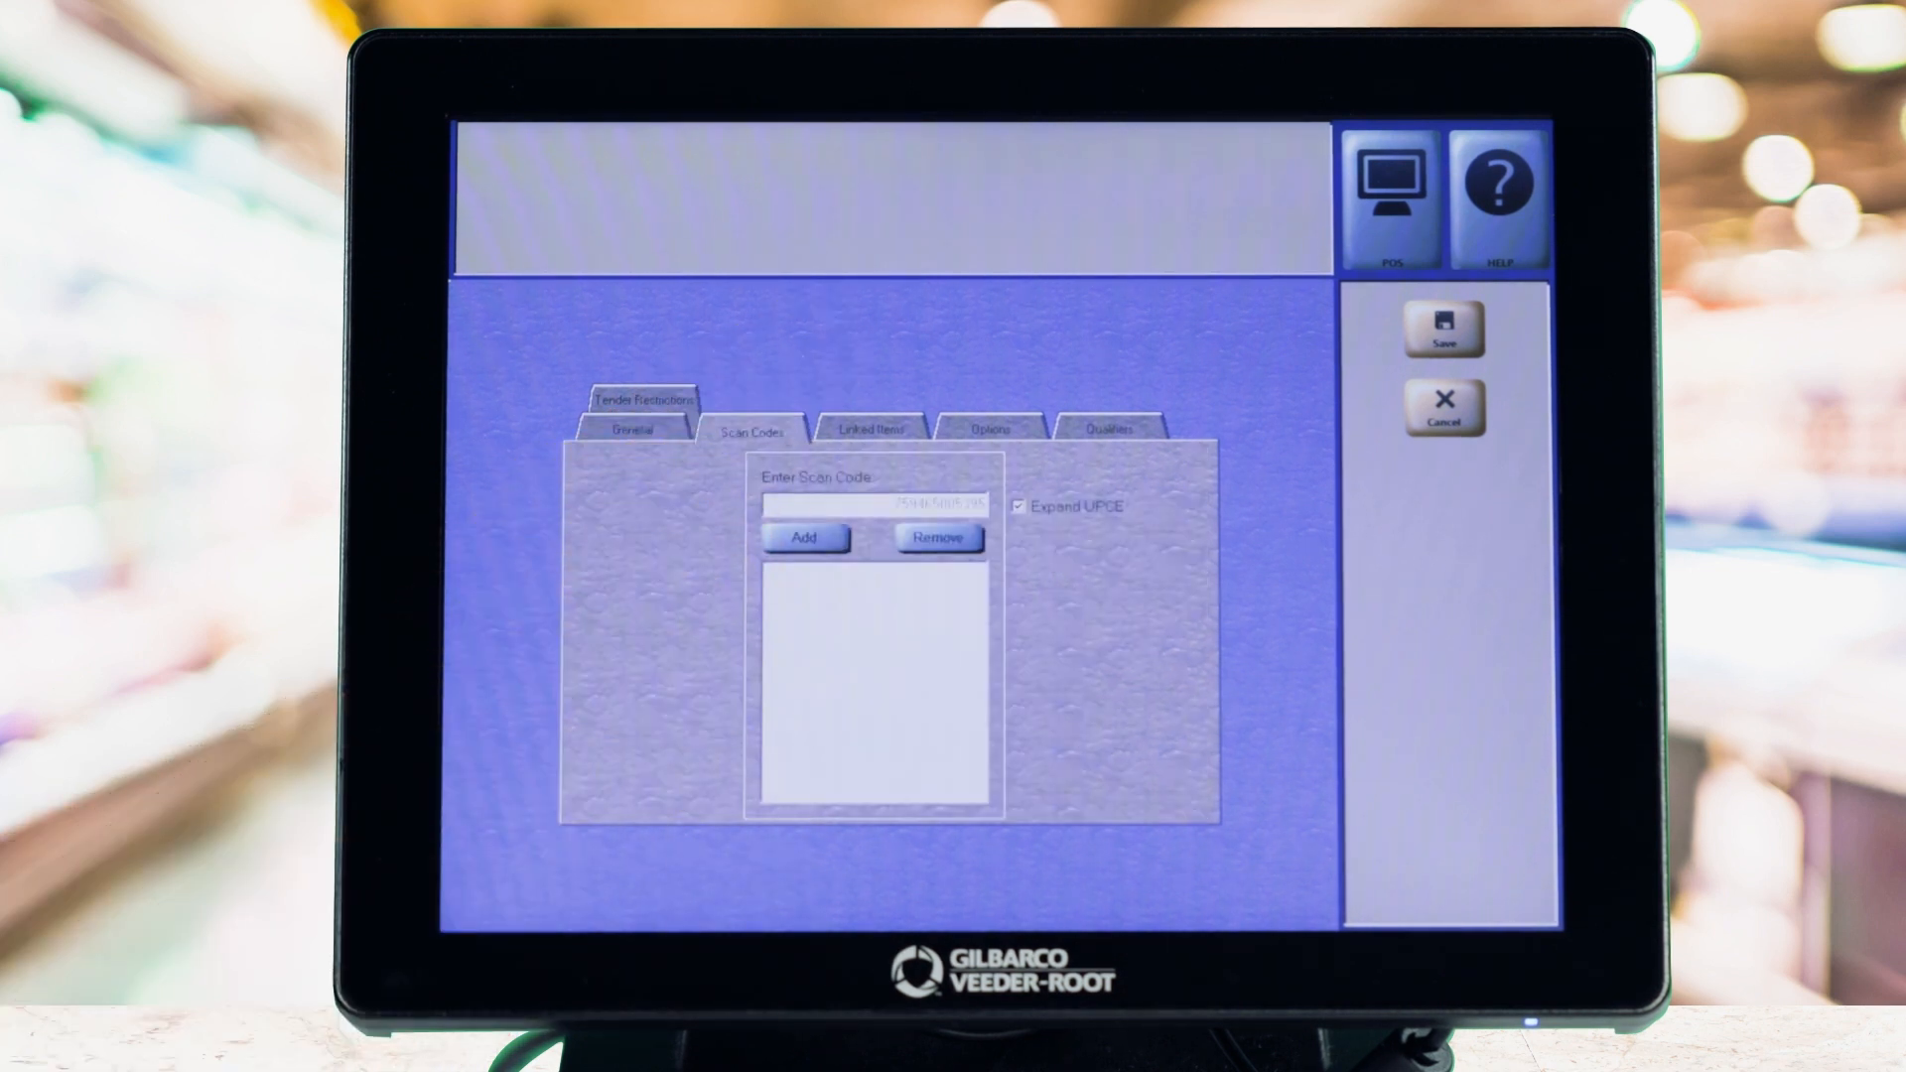
pyautogui.click(804, 538)
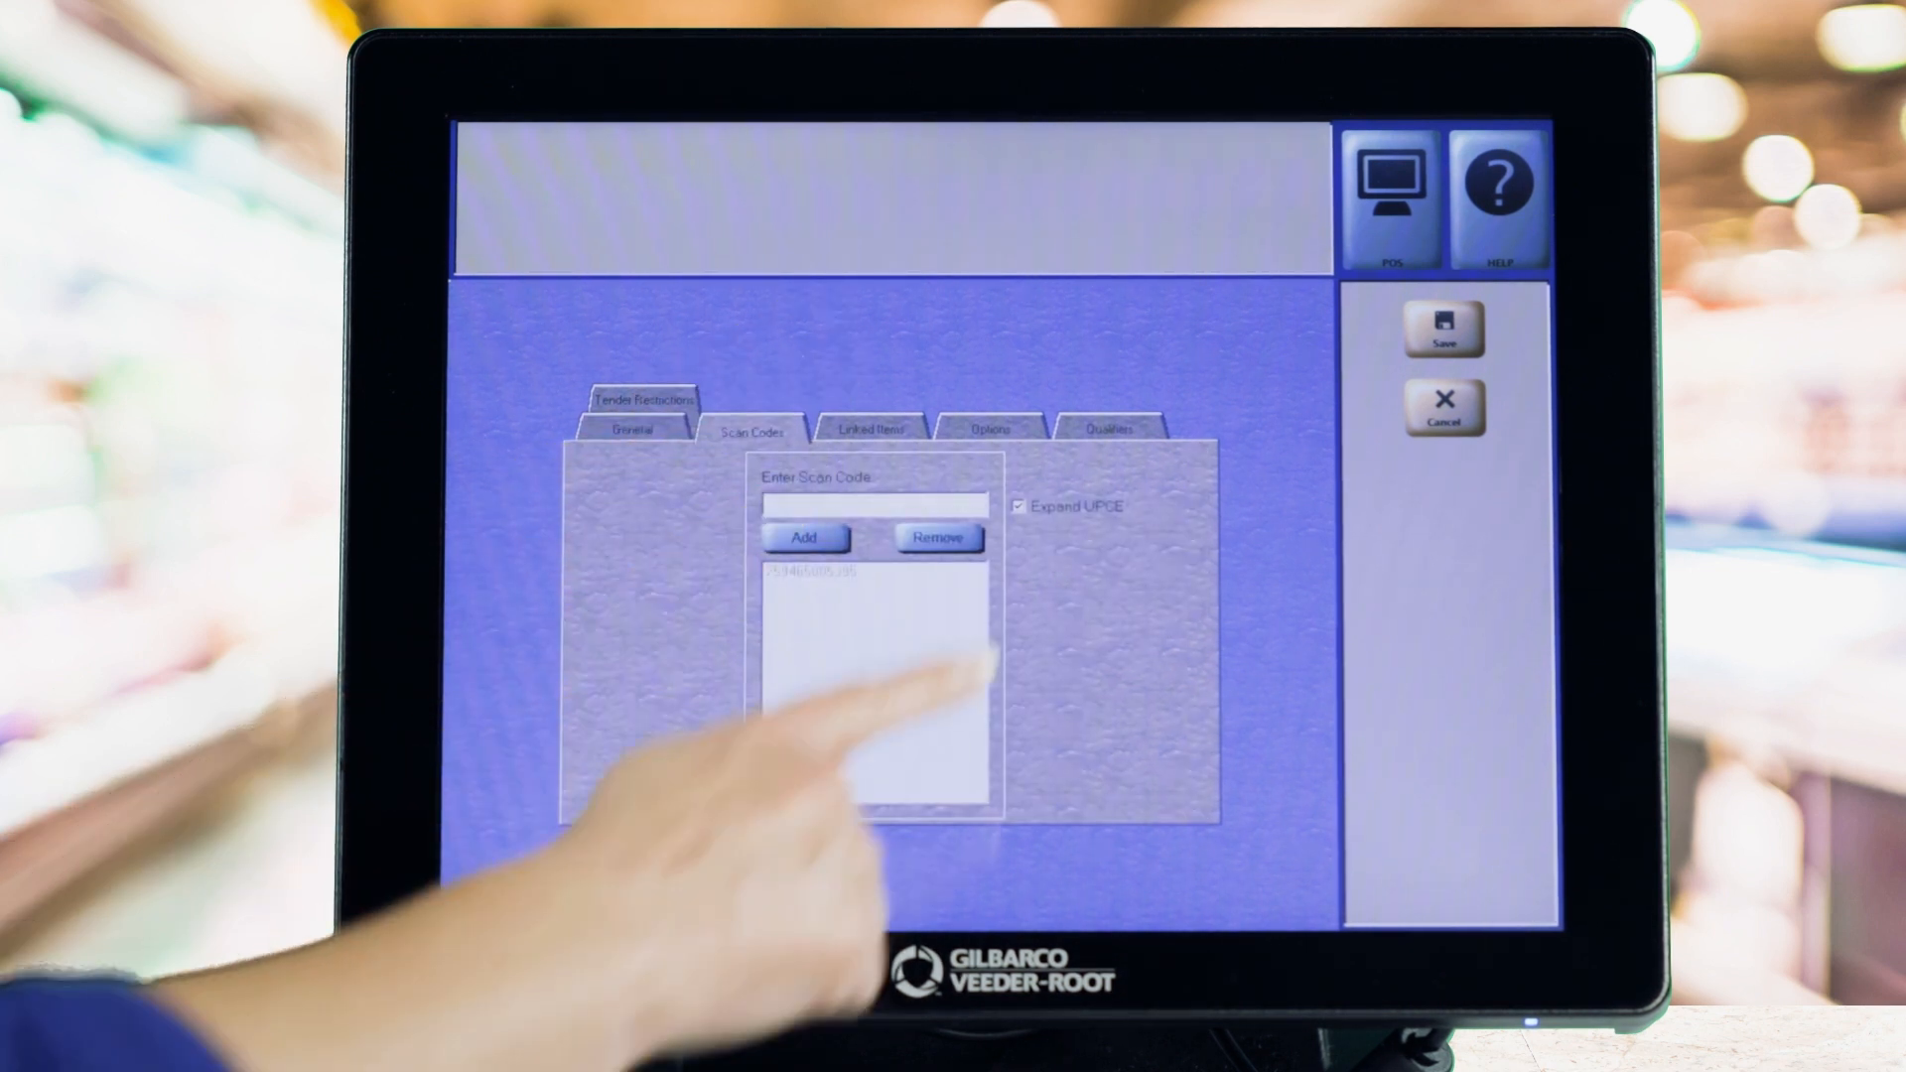
pyautogui.click(988, 429)
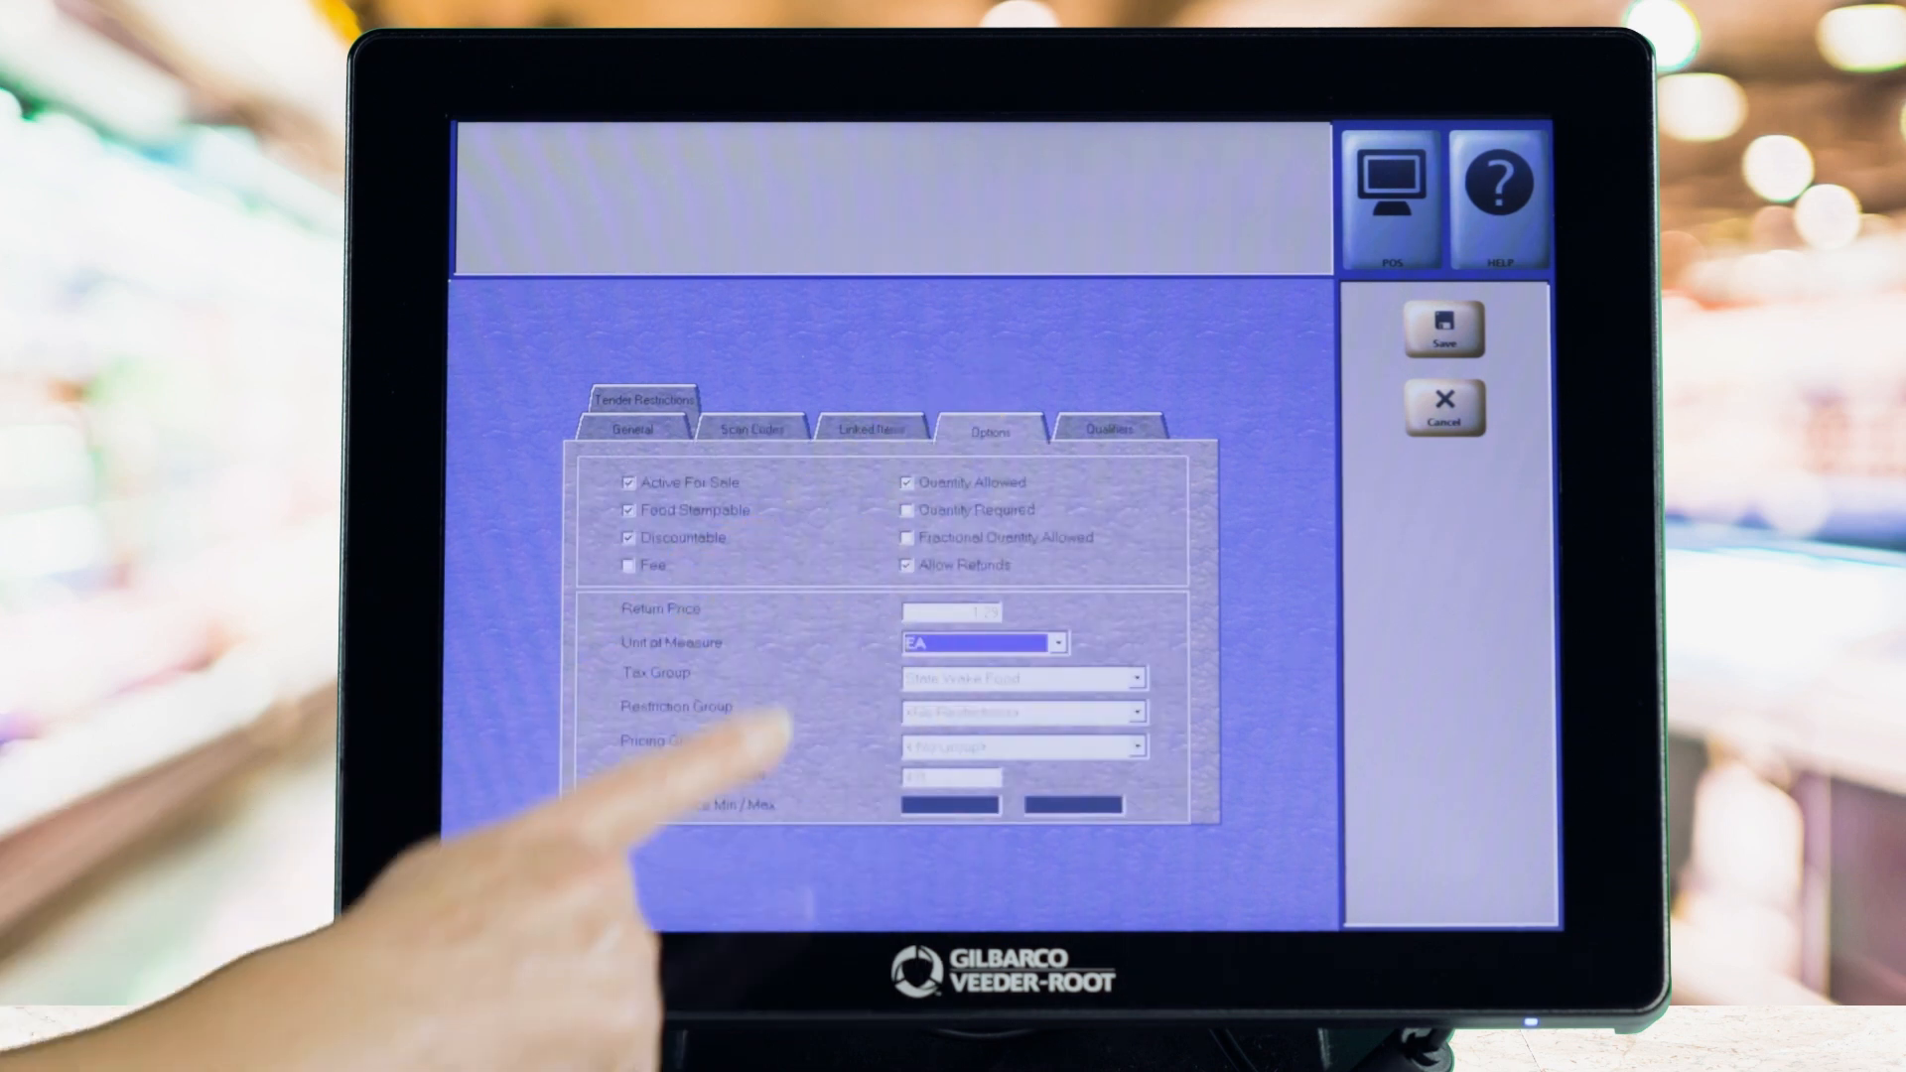